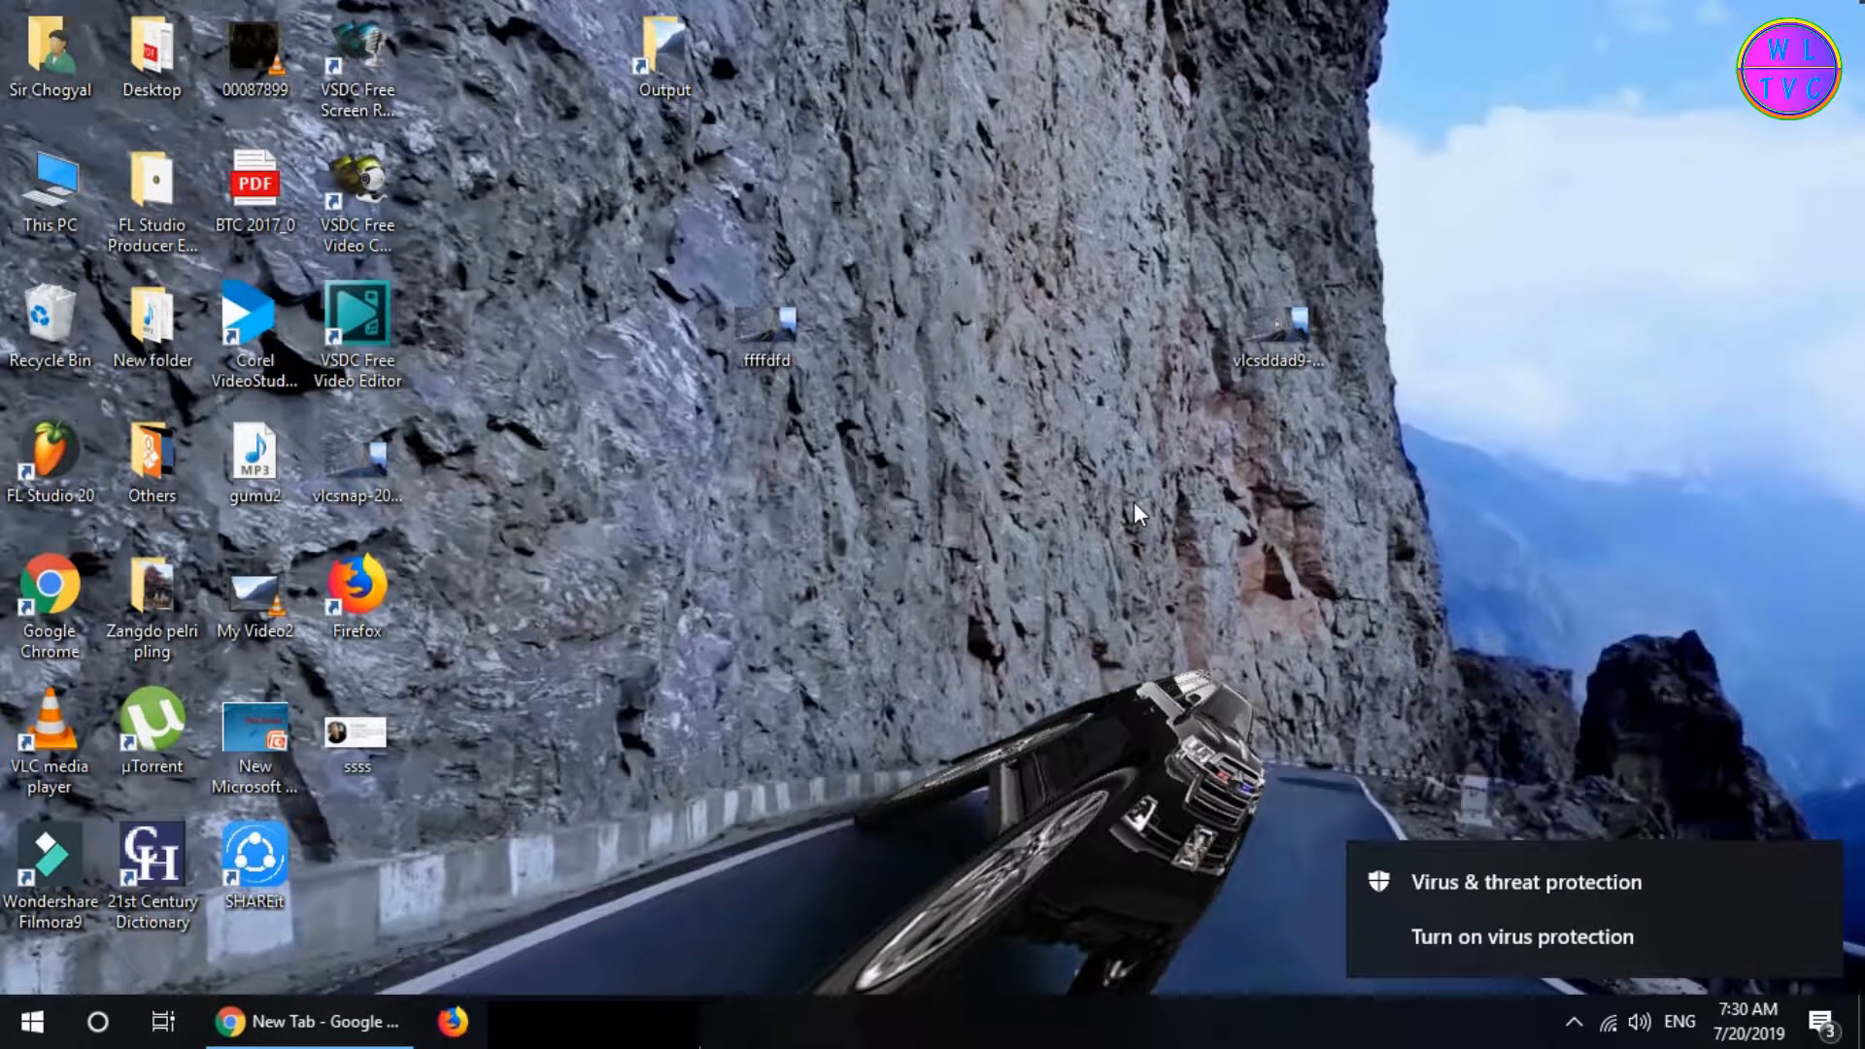
mouse_move(1064, 501)
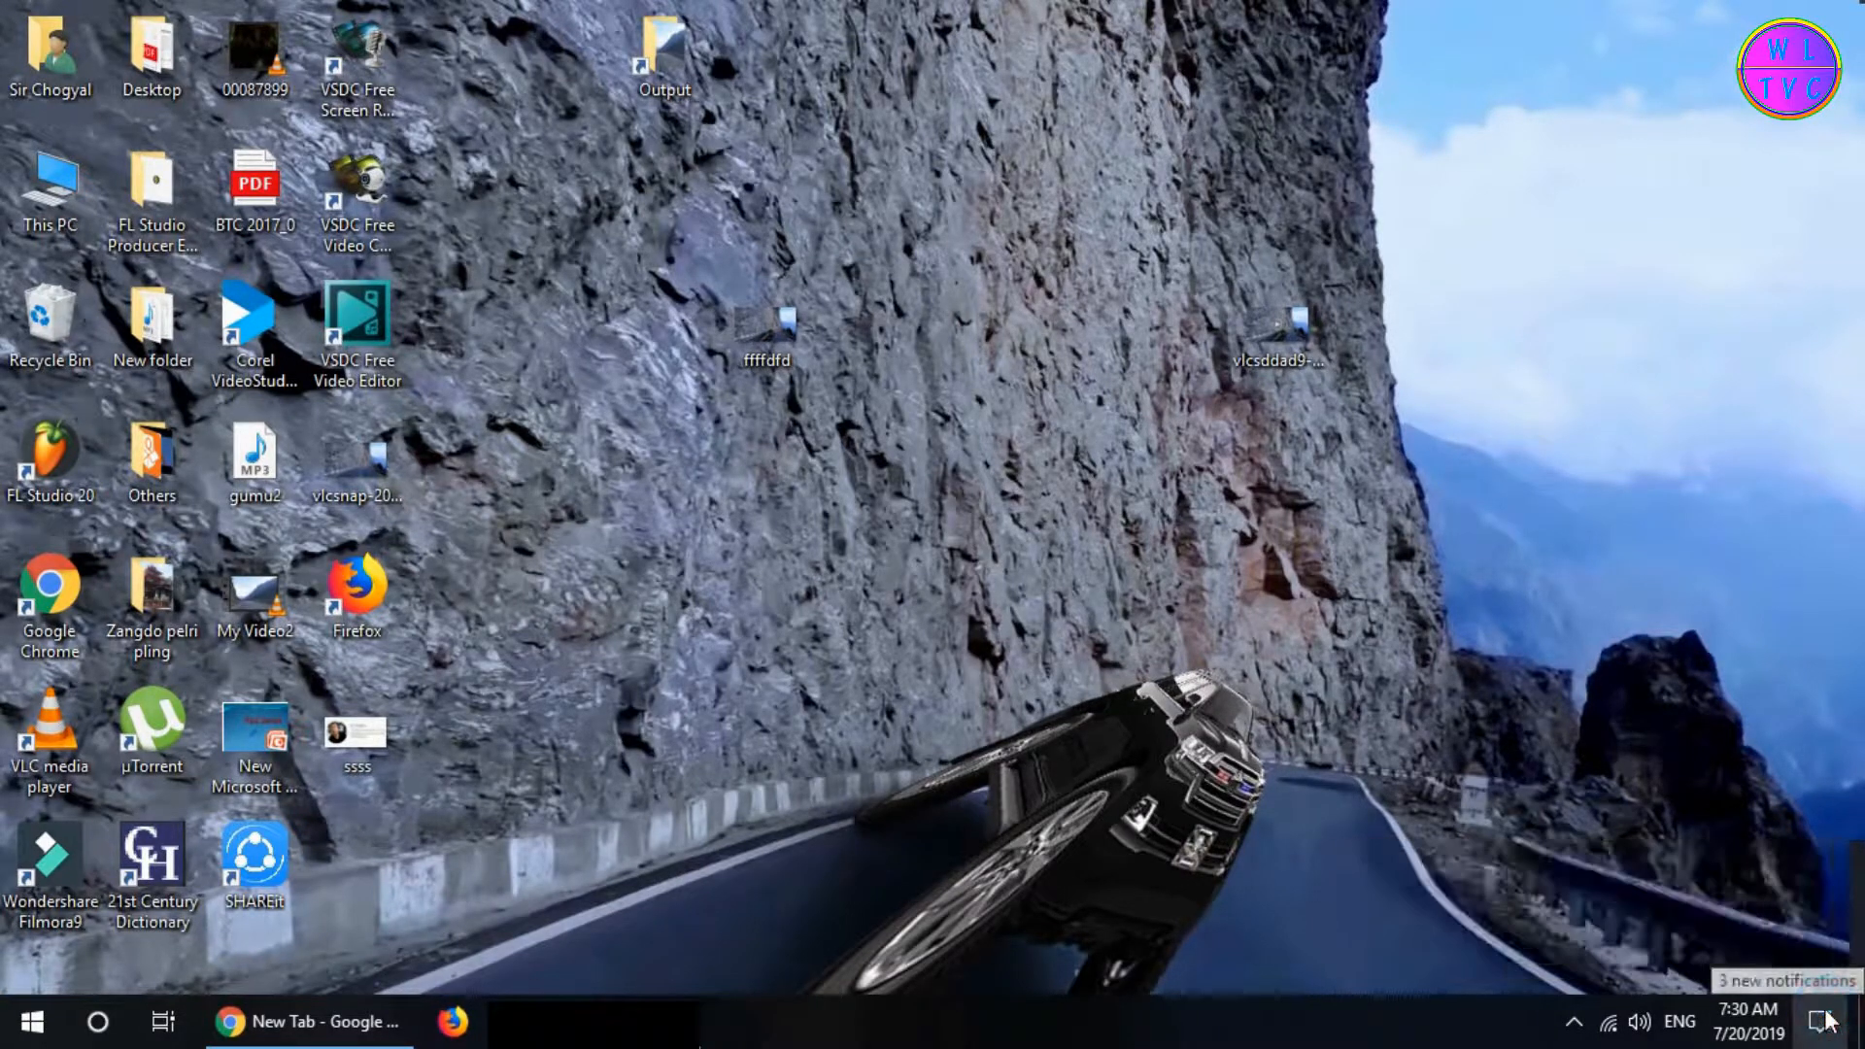
Review the Windows Security alerts in Action Center, then reach Notifications & actions settings via search.
click(1823, 1018)
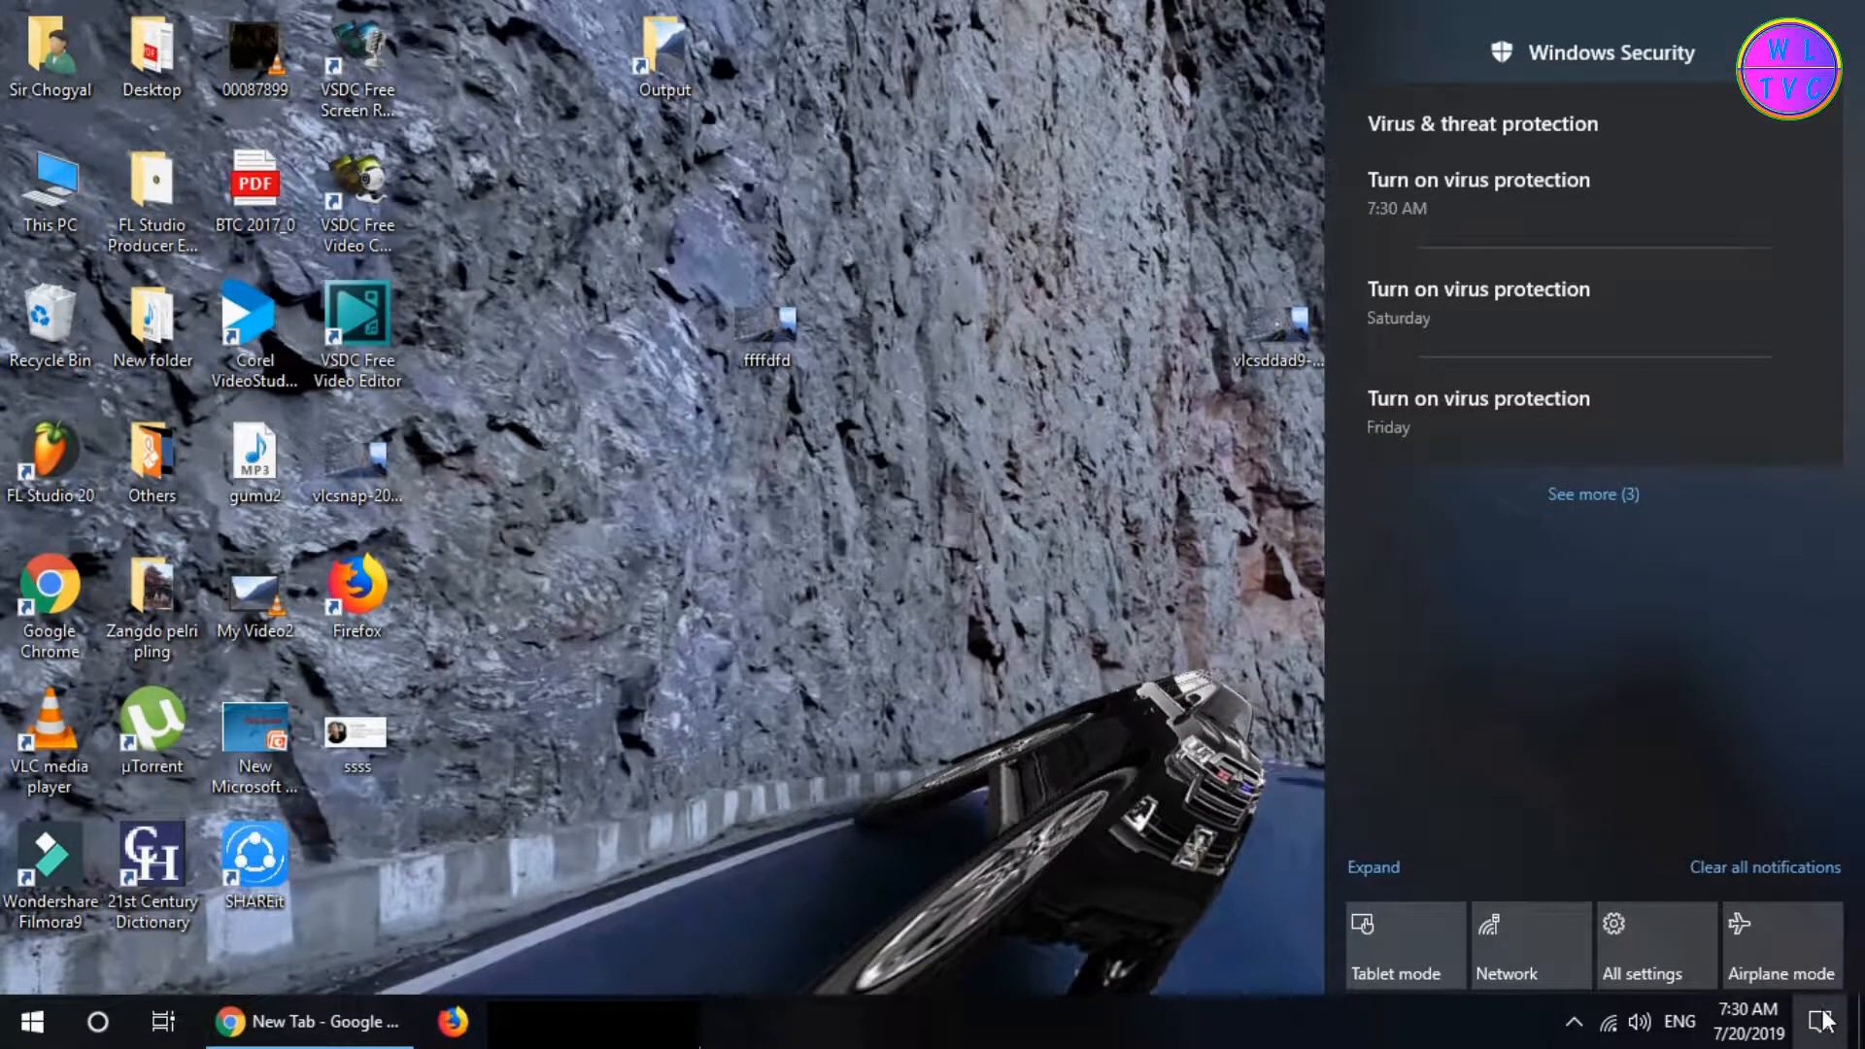
mouse_move(1568, 630)
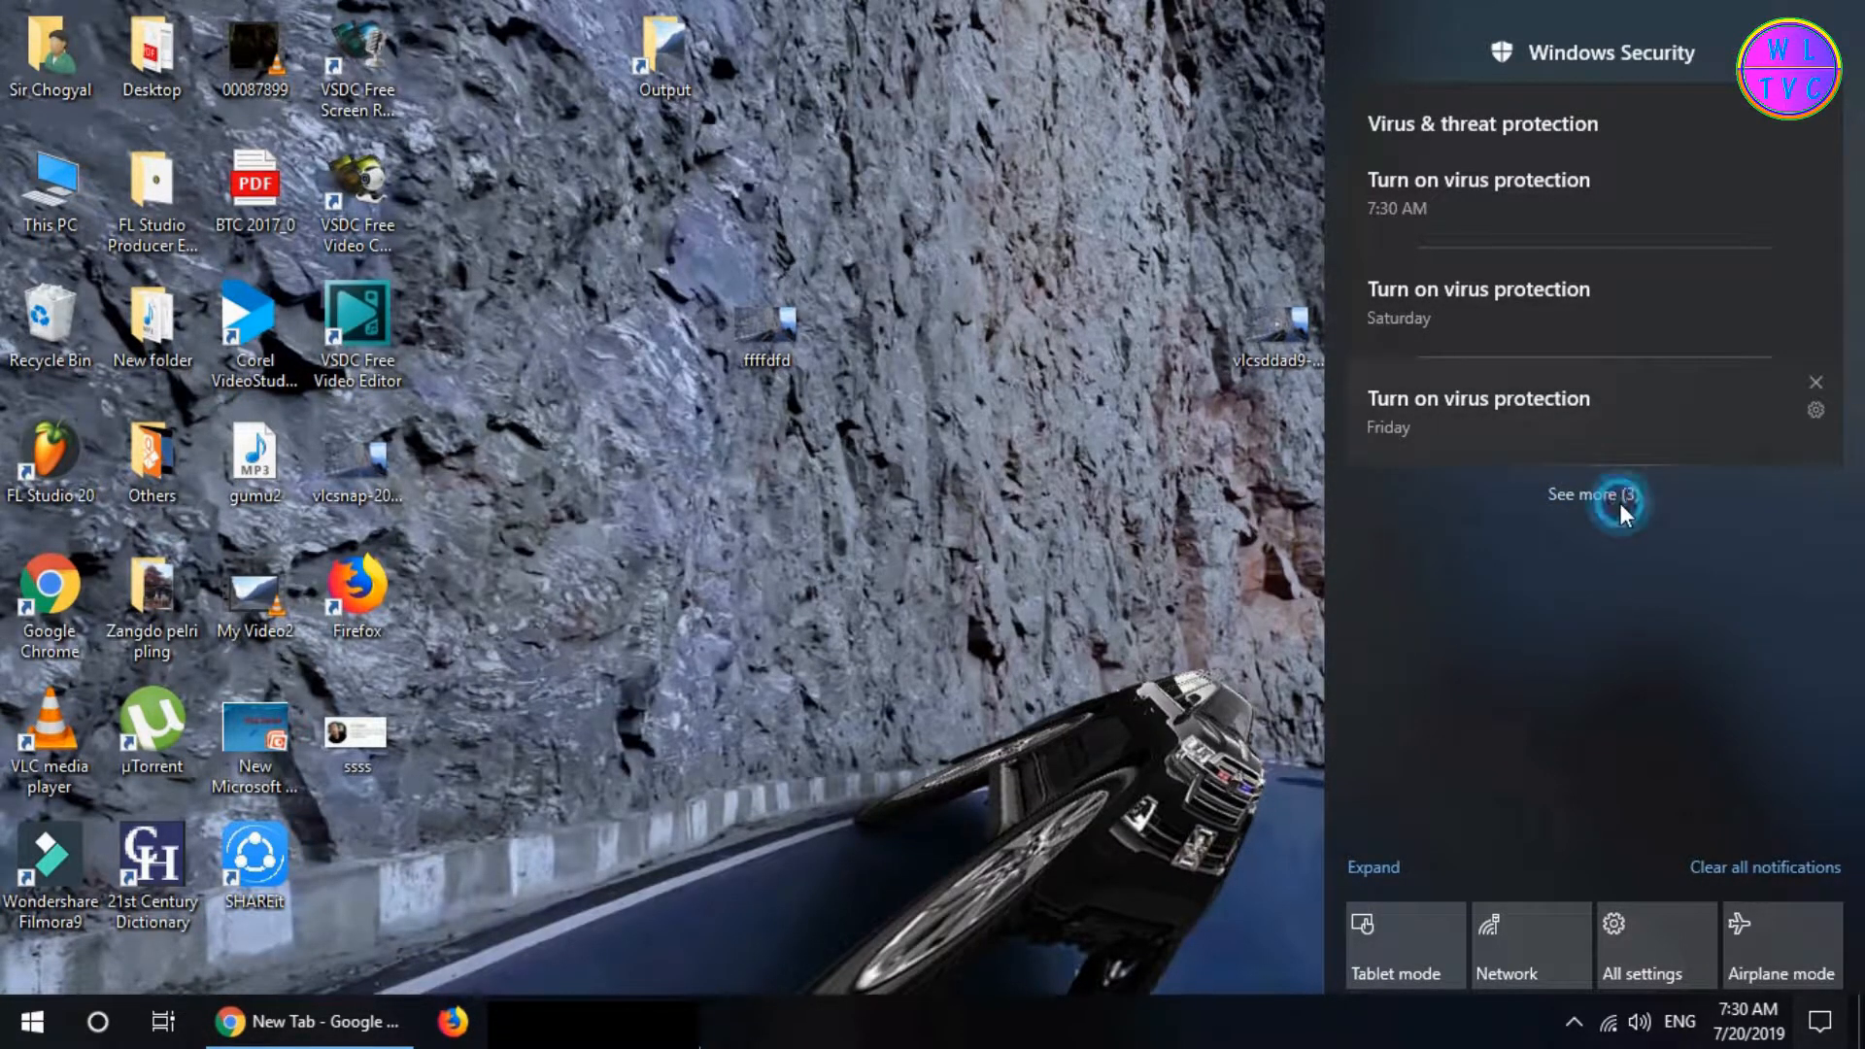
click(1587, 495)
text(notification)
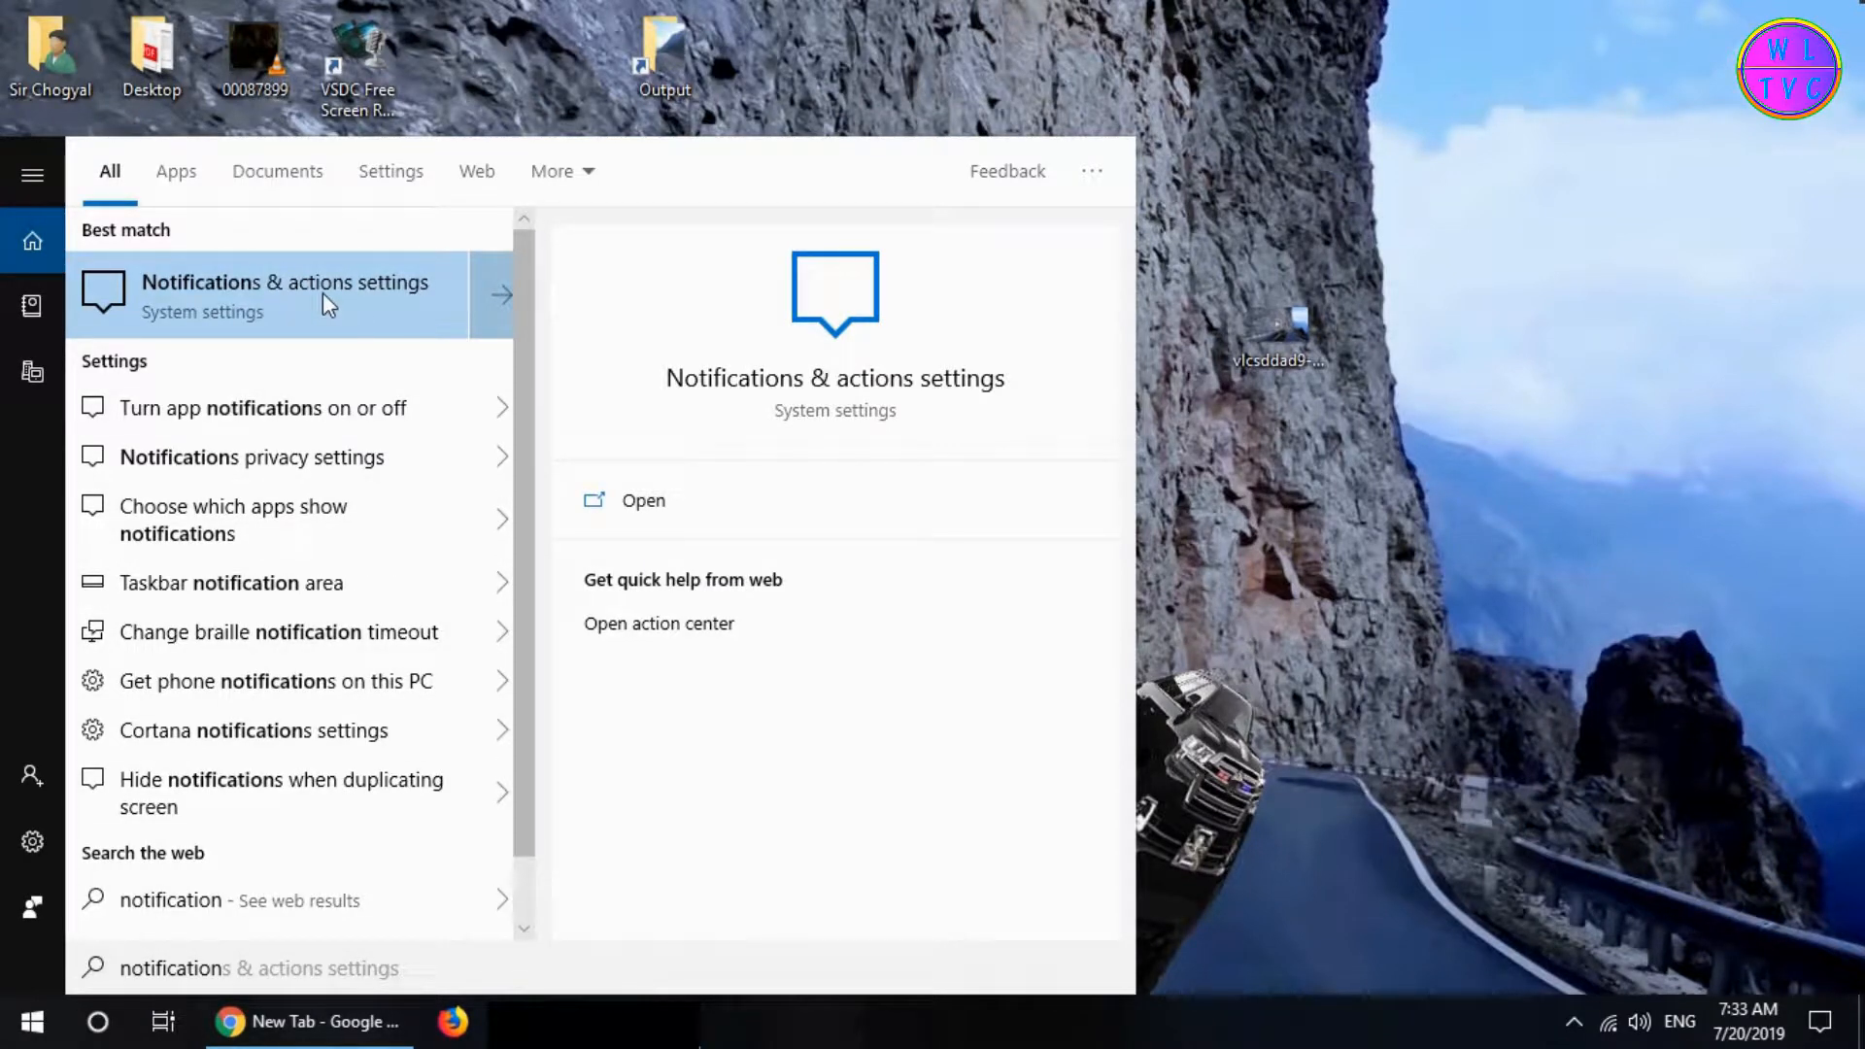
click(283, 295)
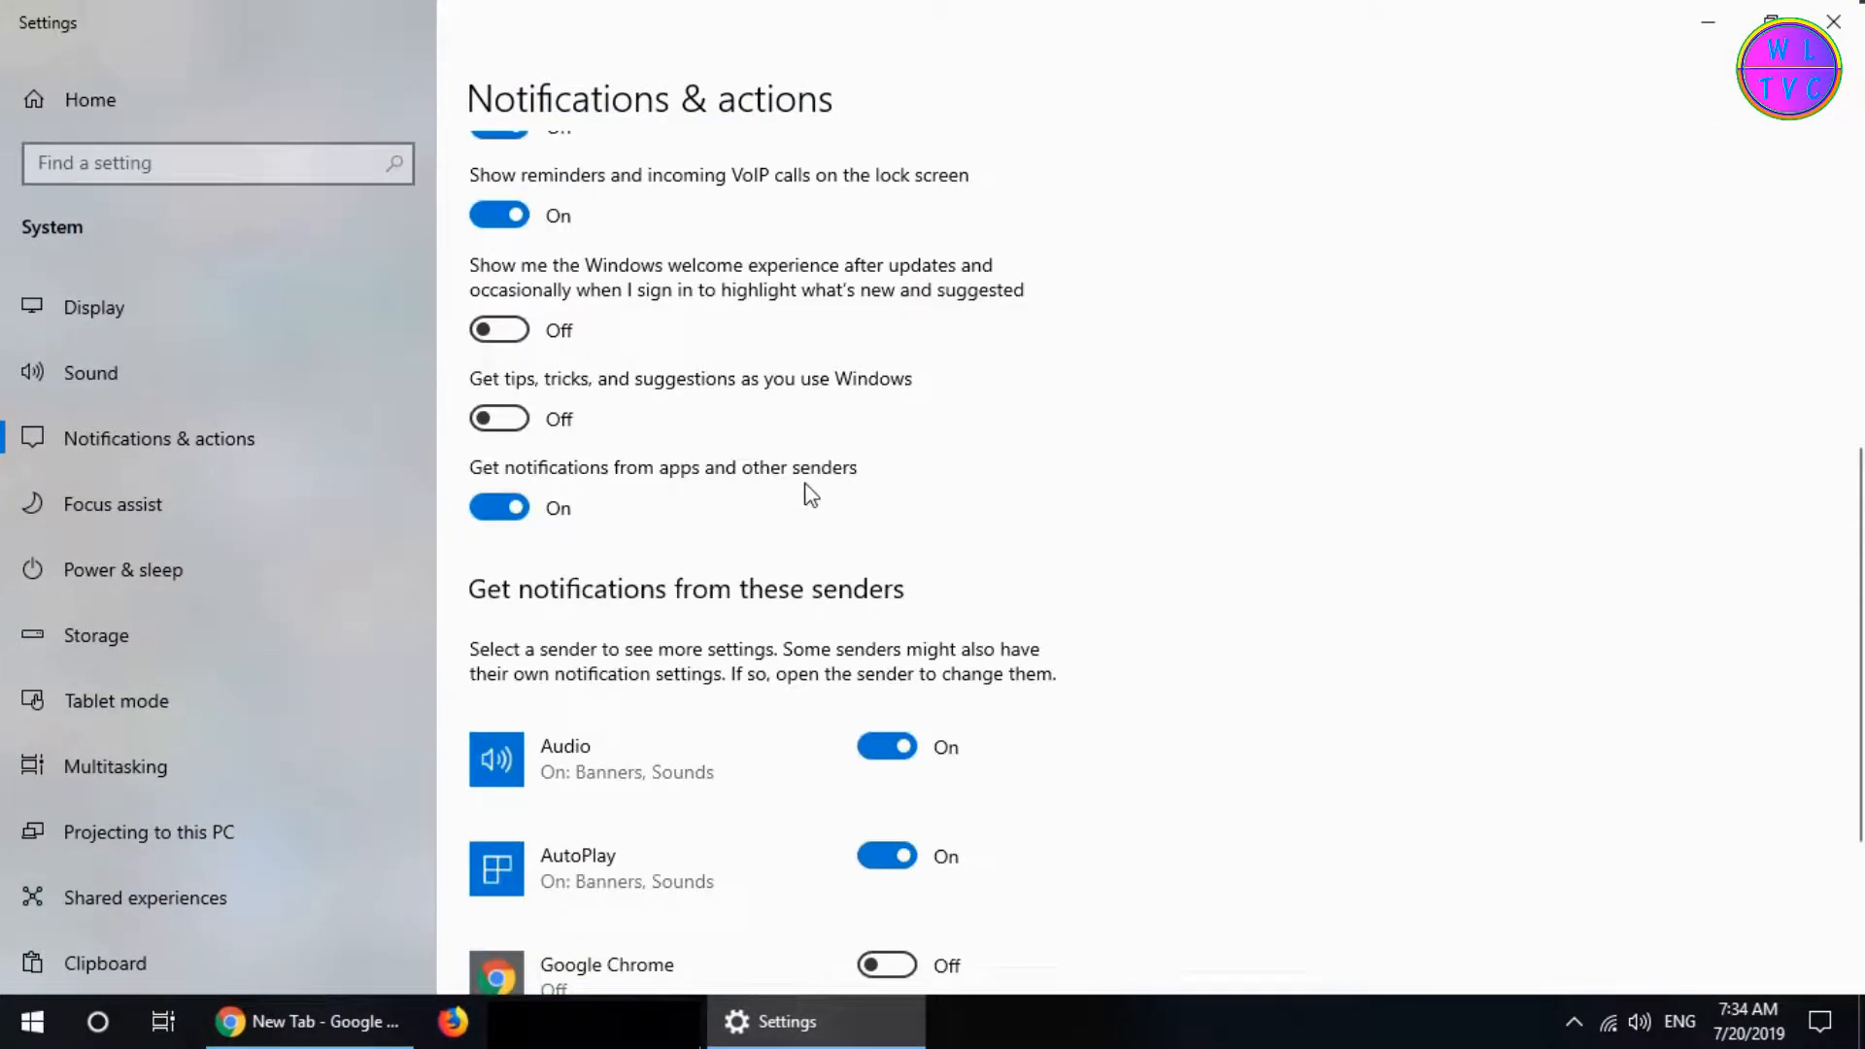
Switch off 'Get notifications from apps and other senders'.
click(497, 509)
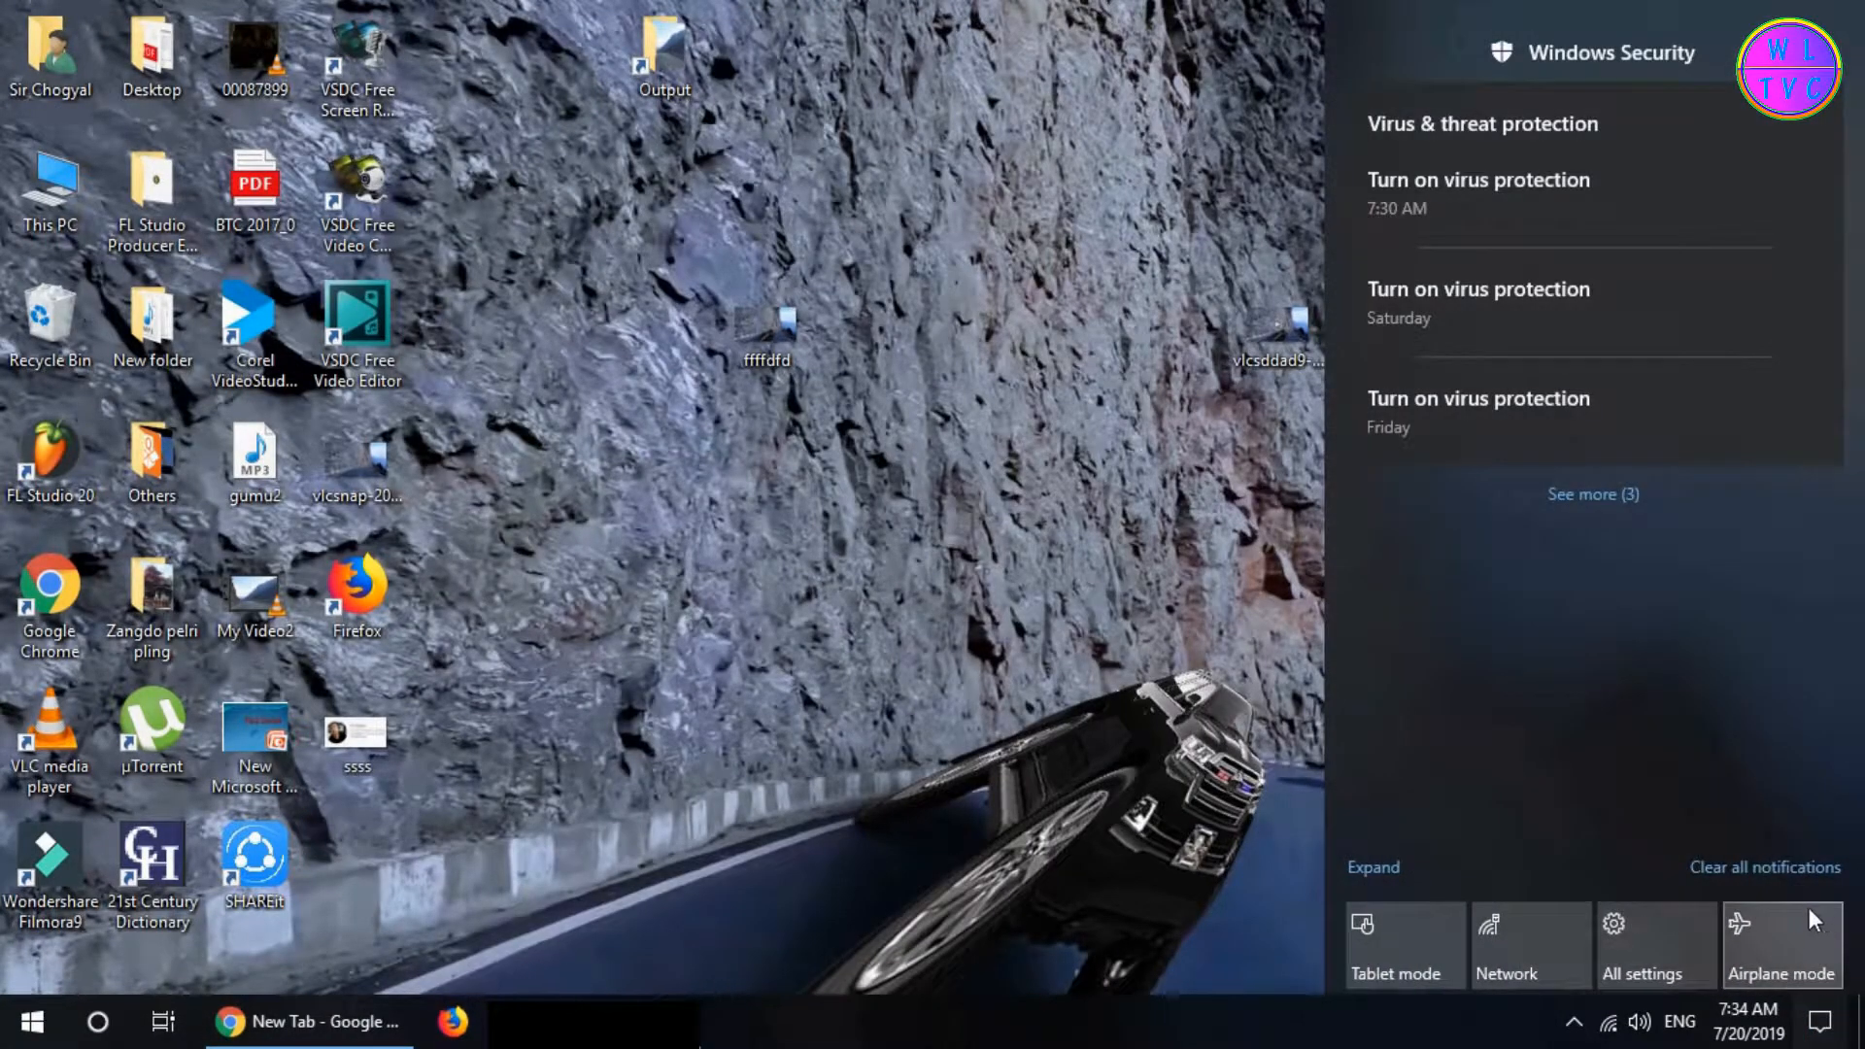
Clear all three Windows Security alerts from the Action Center.
click(1764, 866)
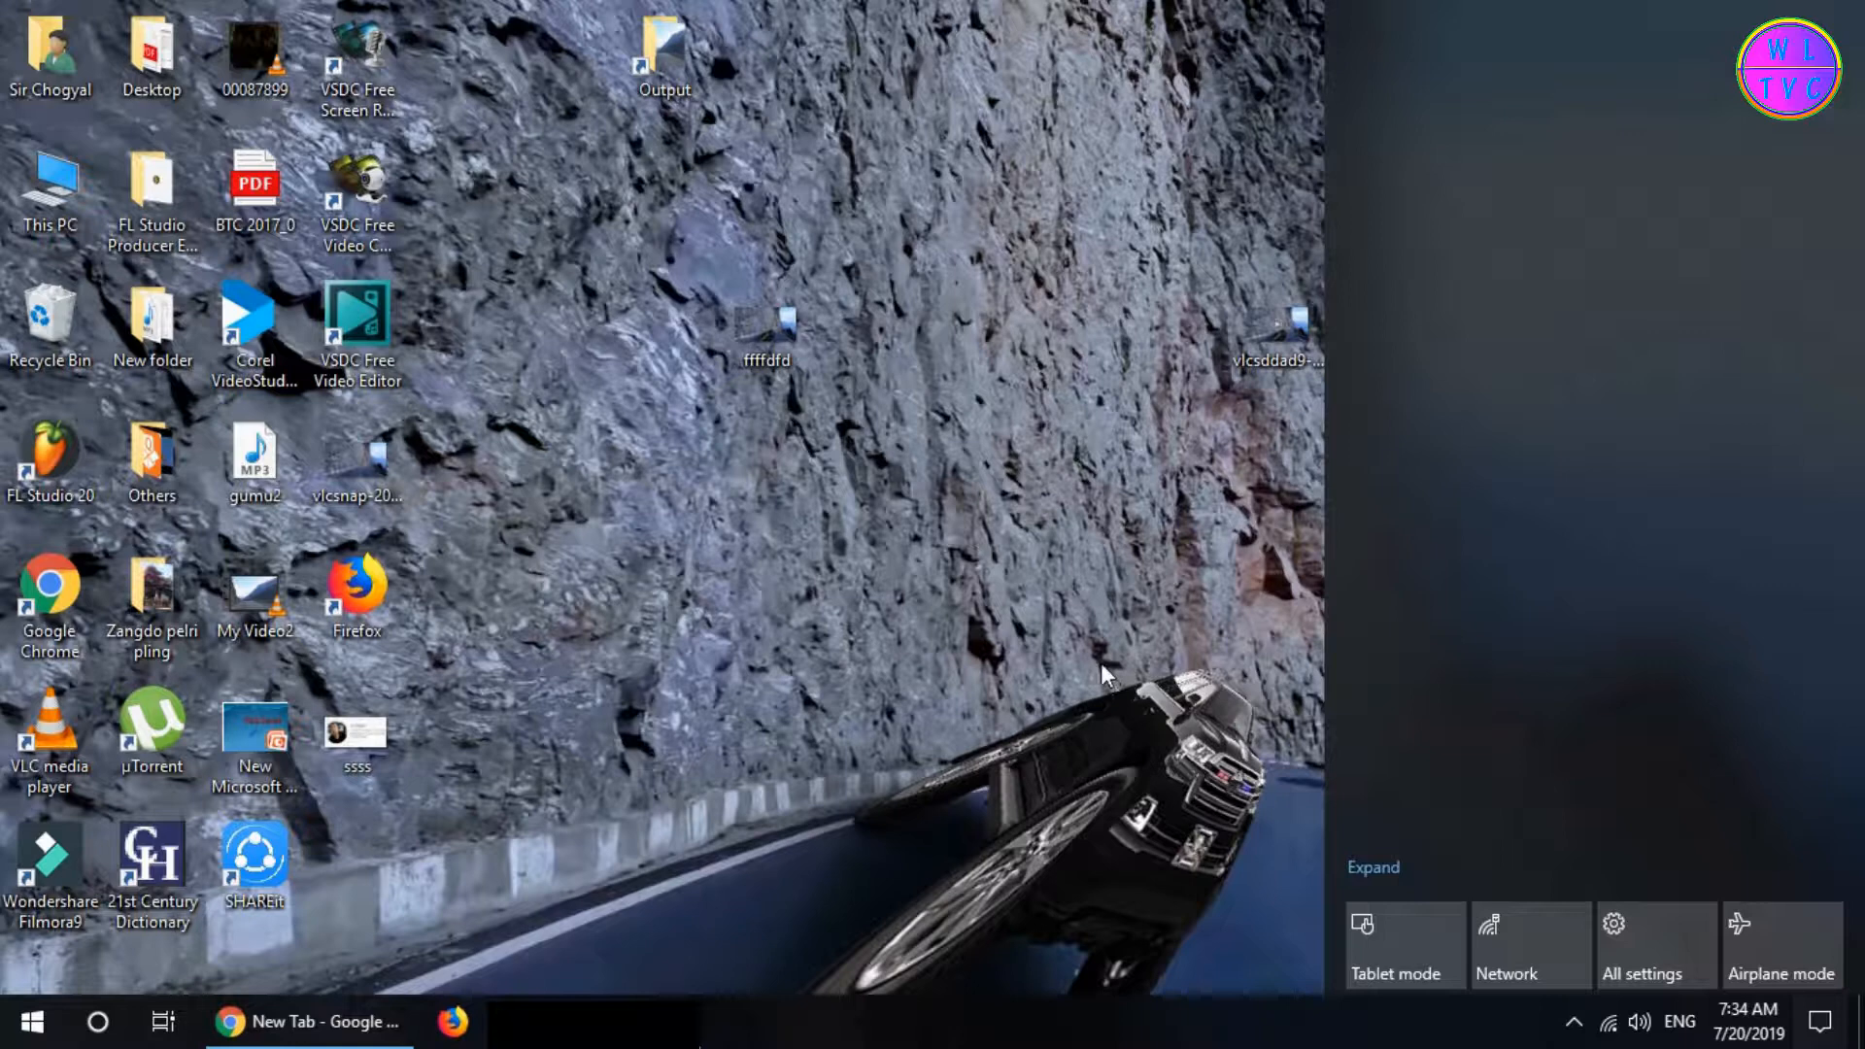